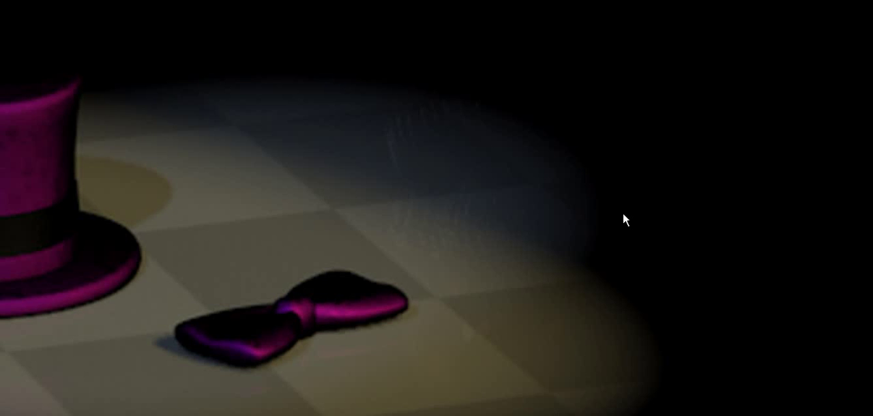
{"action": "mouse_move", "coordinate": [497, 330]}
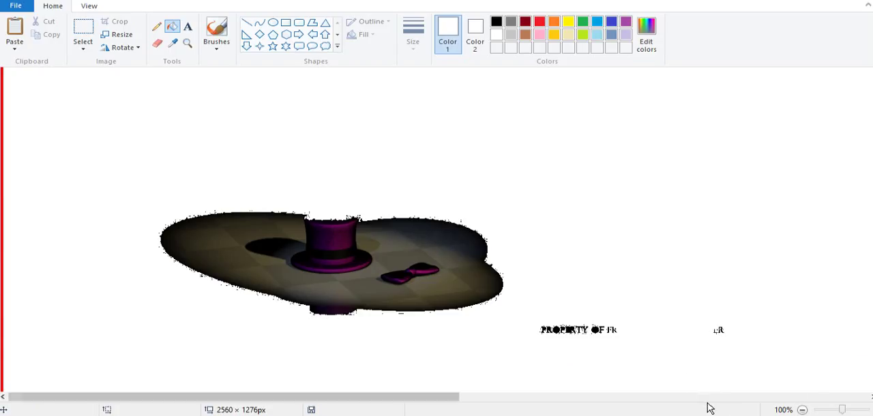
Step: Scroll the brightened canvas right to view the faint PROPERTY OF lettering
{"action": "scroll", "scroll_direction": "right", "scroll_amount": 3}
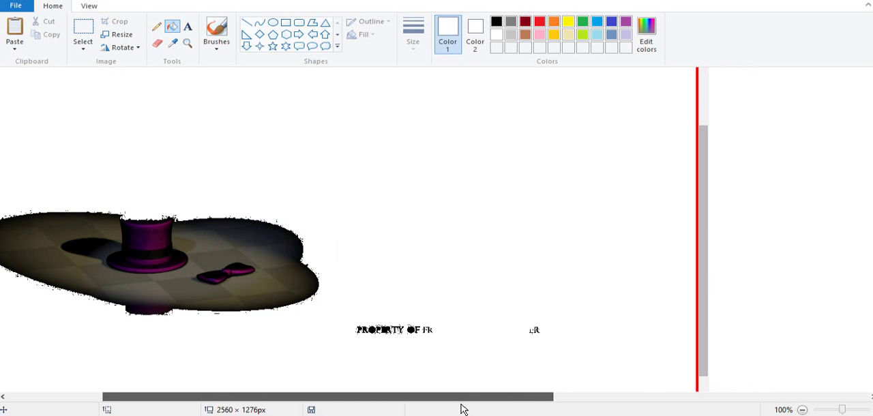
Step: Select a point near the revealed lettering on the canvas
{"action": "left_click", "coordinate": [802, 410]}
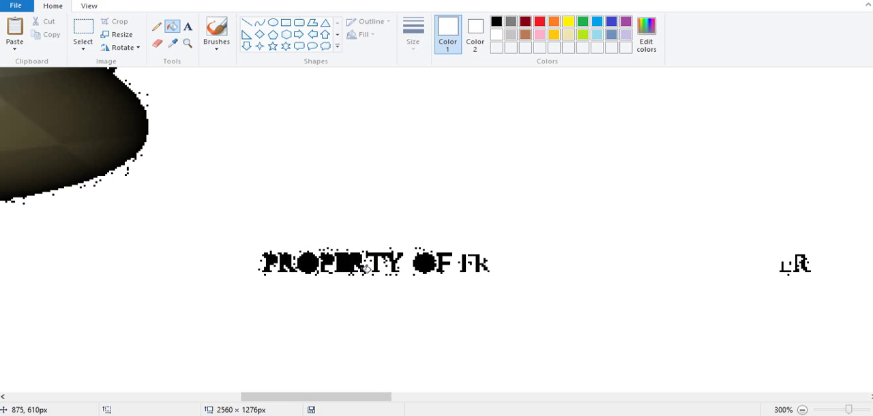
{"action": "mouse_move", "coordinate": [475, 280]}
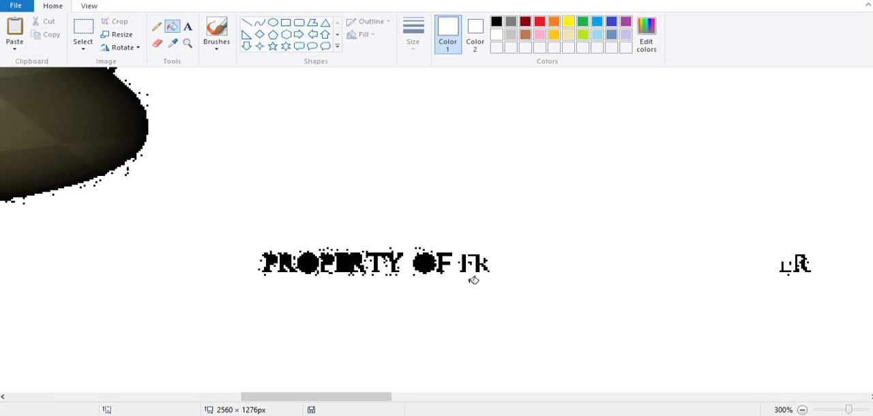
{"action": "mouse_move", "coordinate": [742, 278]}
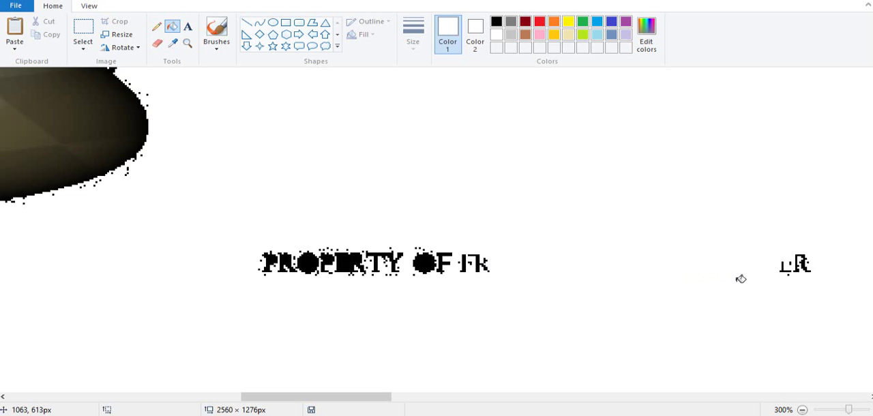
{"action": "mouse_move", "coordinate": [802, 262]}
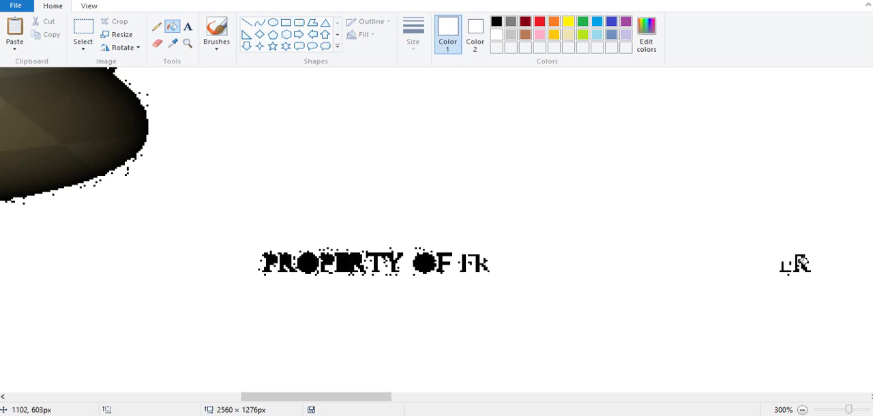
{"action": "mouse_move", "coordinate": [760, 278]}
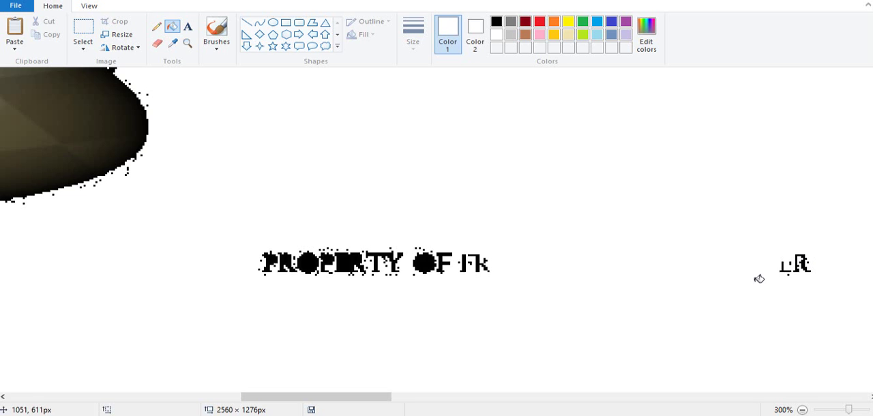
{"action": "mouse_move", "coordinate": [790, 265]}
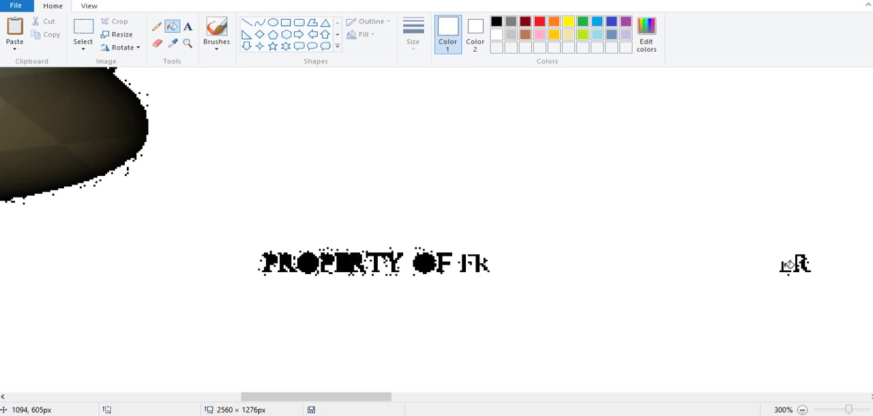
{"action": "mouse_move", "coordinate": [624, 323]}
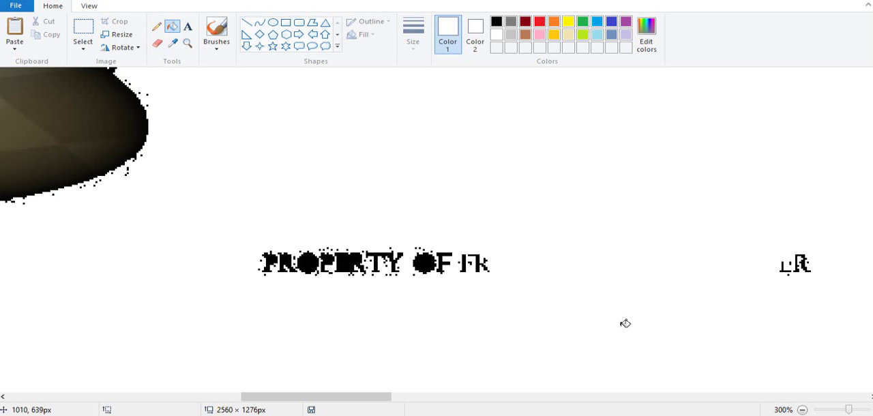
{"action": "mouse_move", "coordinate": [692, 303]}
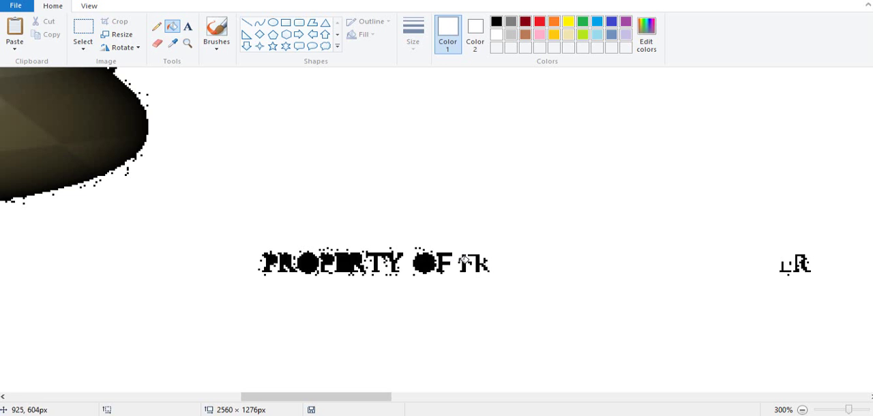
{"action": "mouse_move", "coordinate": [451, 220]}
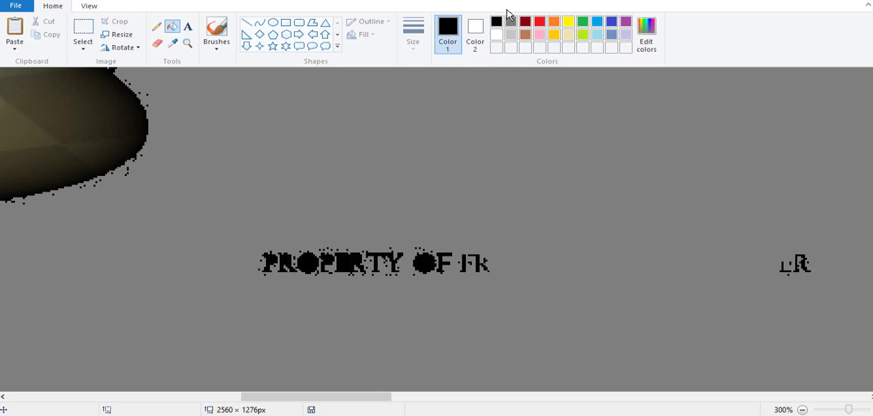
{"action": "mouse_move", "coordinate": [753, 260]}
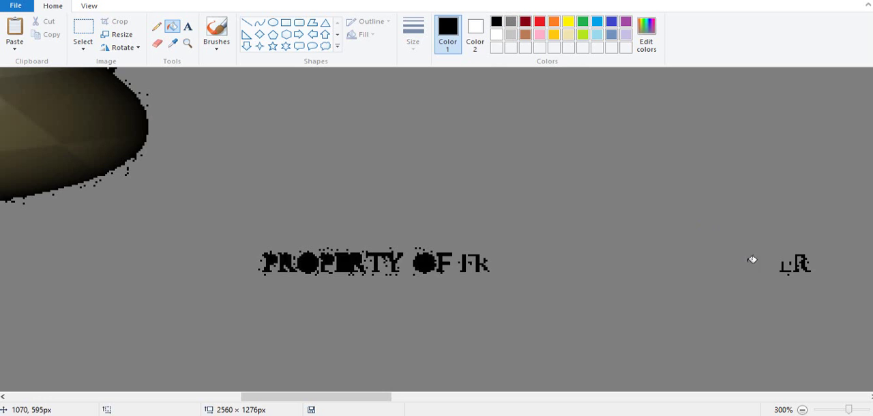
{"action": "mouse_move", "coordinate": [758, 271]}
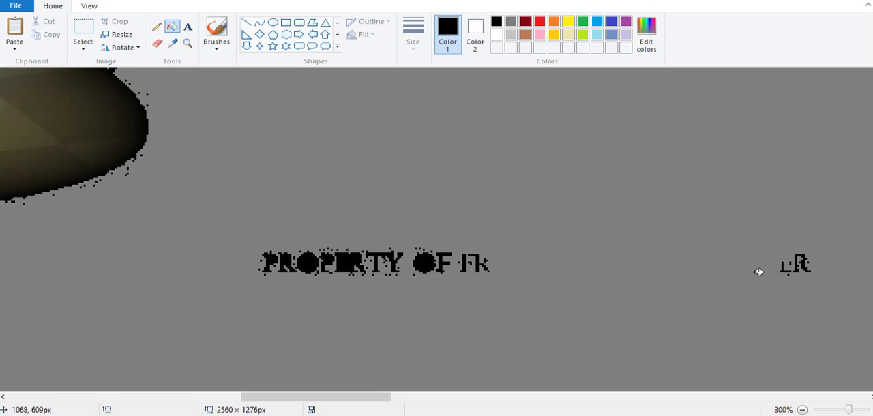
{"action": "mouse_move", "coordinate": [732, 285]}
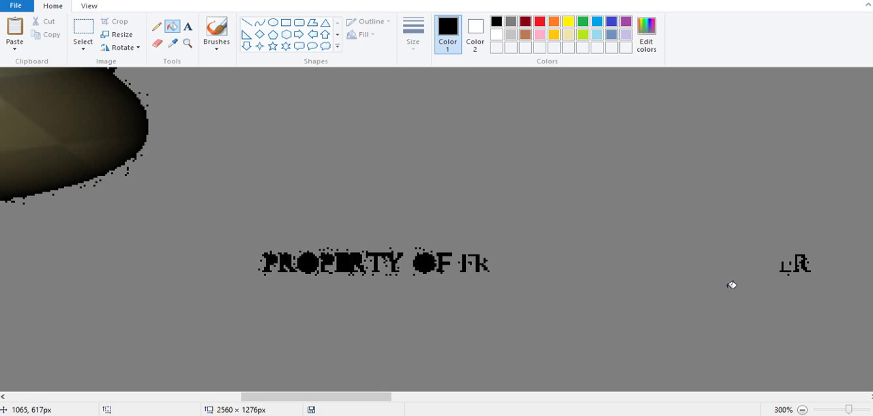
{"action": "mouse_move", "coordinate": [655, 262]}
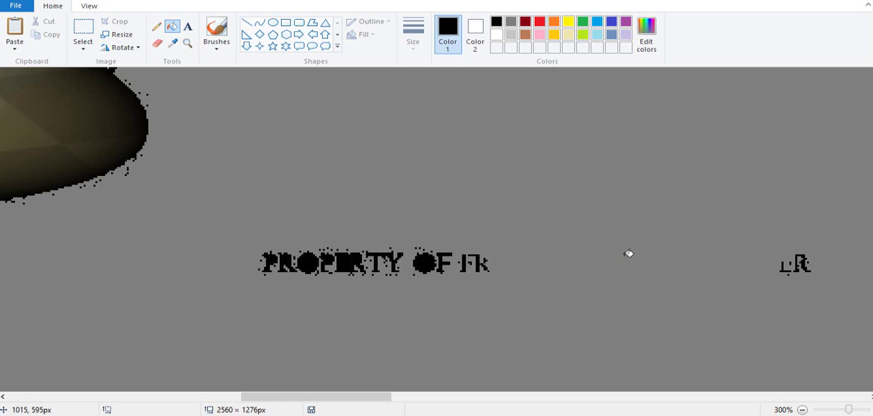
{"action": "mouse_move", "coordinate": [734, 267]}
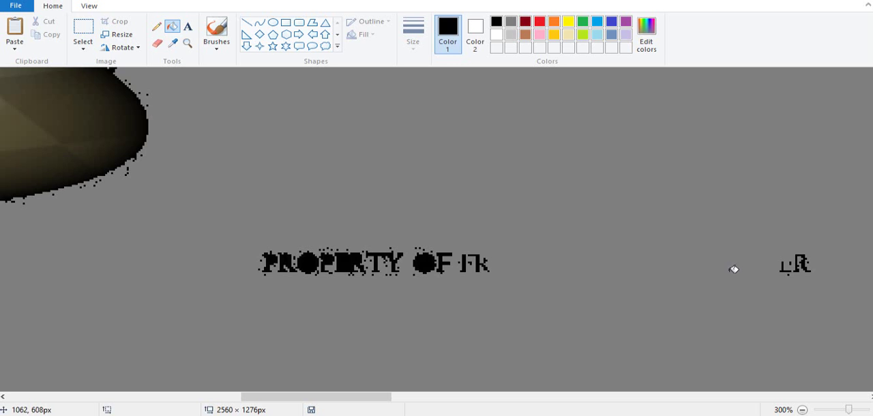
{"action": "mouse_move", "coordinate": [816, 283]}
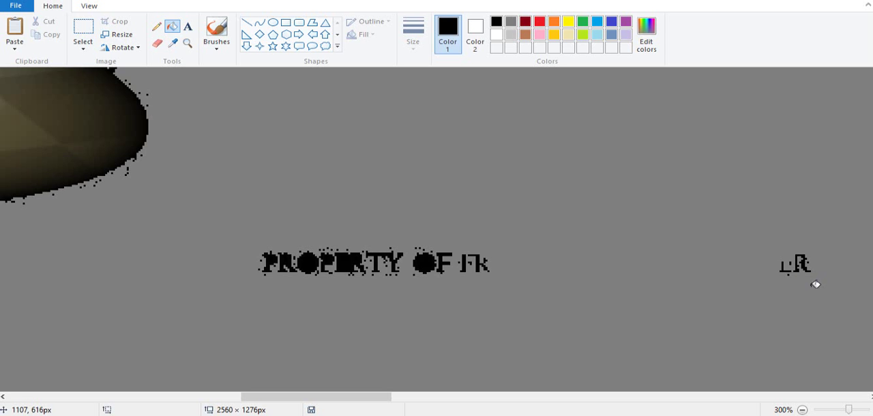
{"action": "mouse_move", "coordinate": [680, 315]}
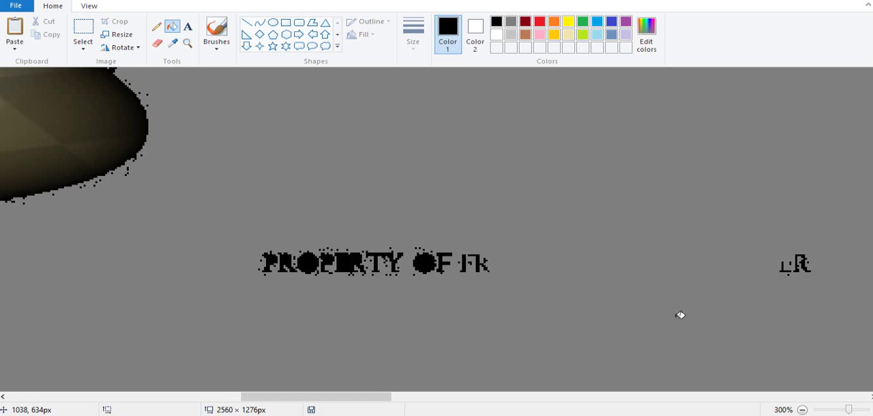
{"action": "mouse_move", "coordinate": [591, 297]}
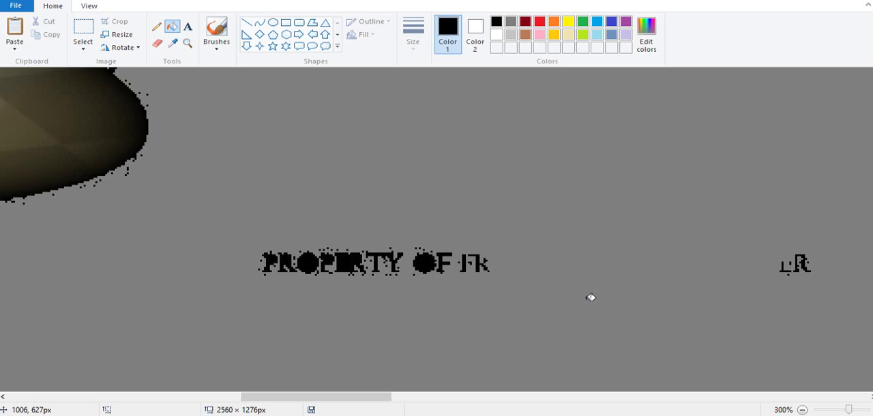
{"action": "mouse_move", "coordinate": [499, 277]}
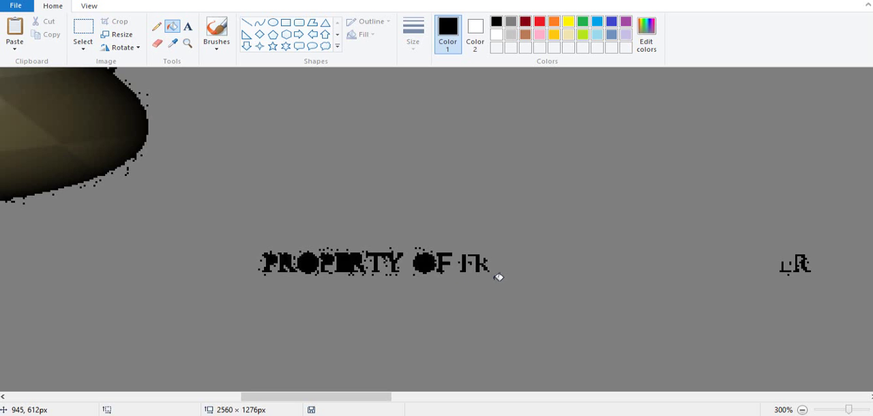
{"action": "mouse_move", "coordinate": [498, 276]}
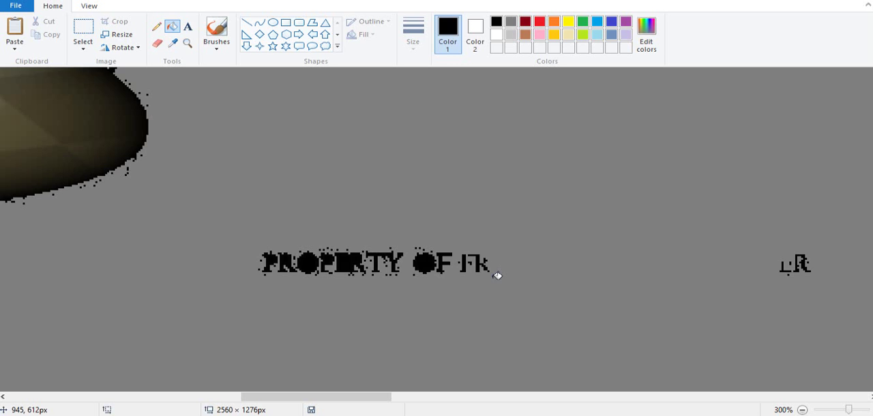
{"action": "mouse_move", "coordinate": [409, 289]}
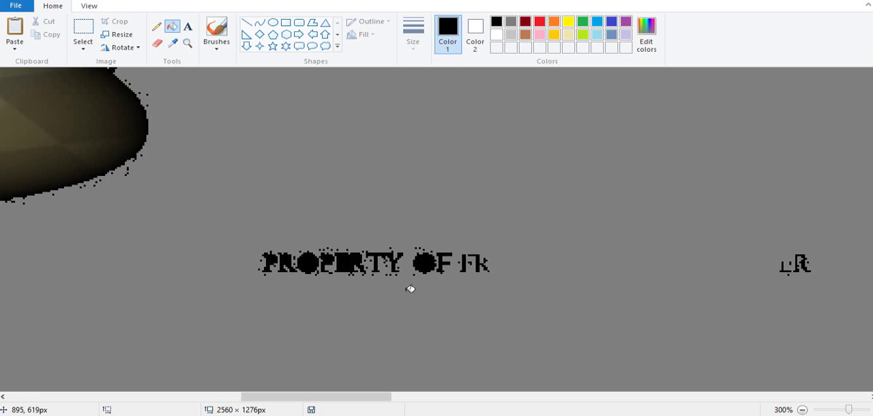
{"action": "mouse_move", "coordinate": [380, 278]}
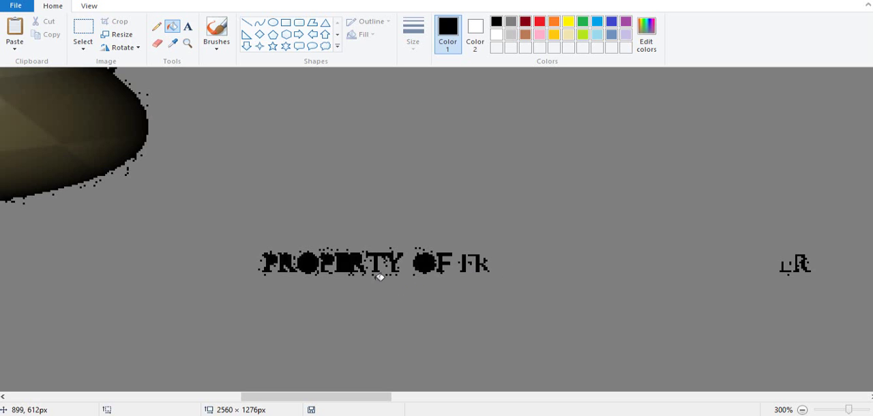
{"action": "mouse_move", "coordinate": [535, 256]}
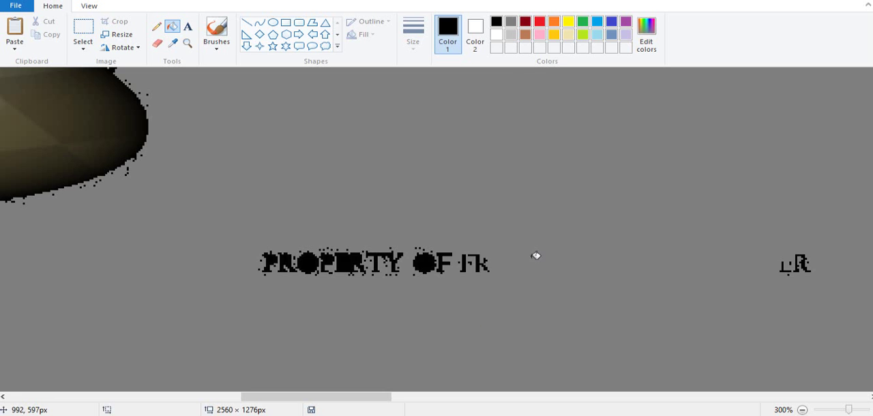
{"action": "mouse_move", "coordinate": [726, 256]}
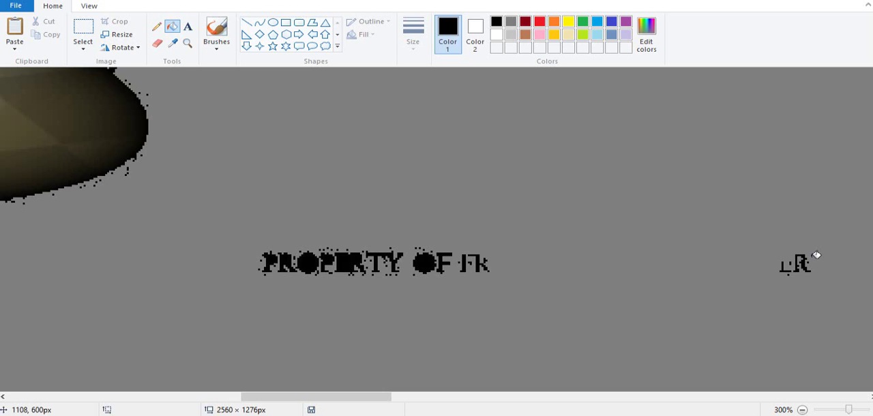
{"action": "mouse_move", "coordinate": [816, 266]}
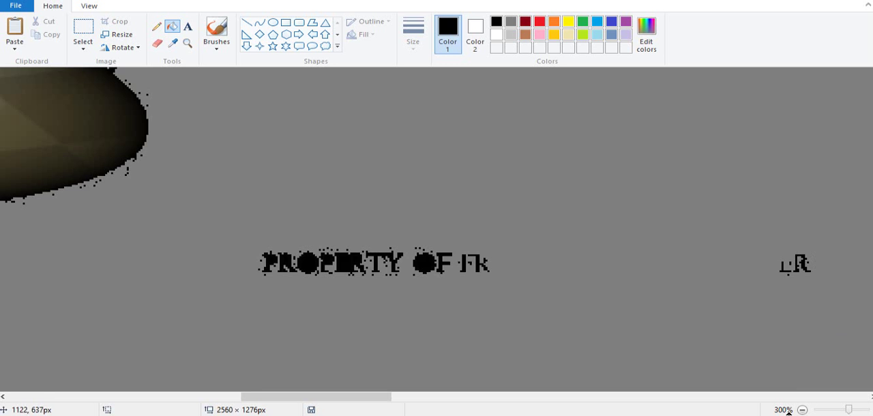
Step: Return to the original dark scene and select the Pencil tool
{"action": "left_click", "coordinate": [802, 410]}
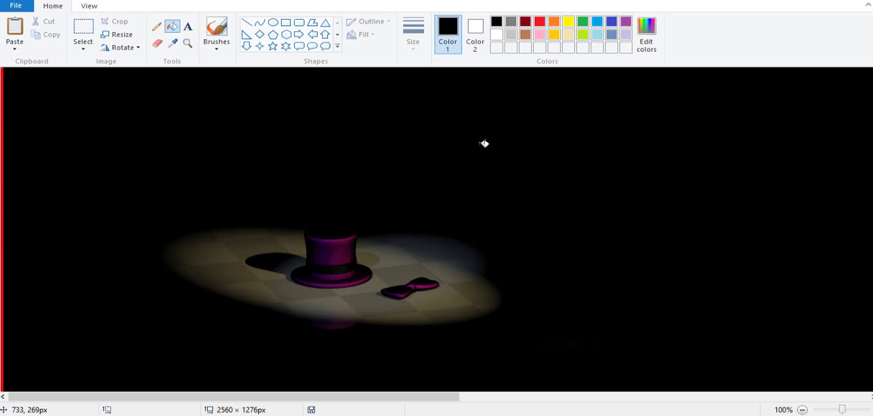
{"action": "mouse_move", "coordinate": [444, 3]}
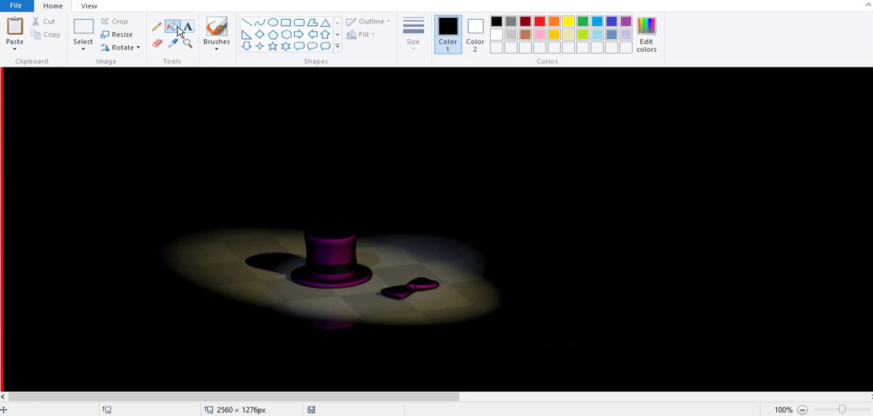
{"action": "left_click", "coordinate": [156, 26]}
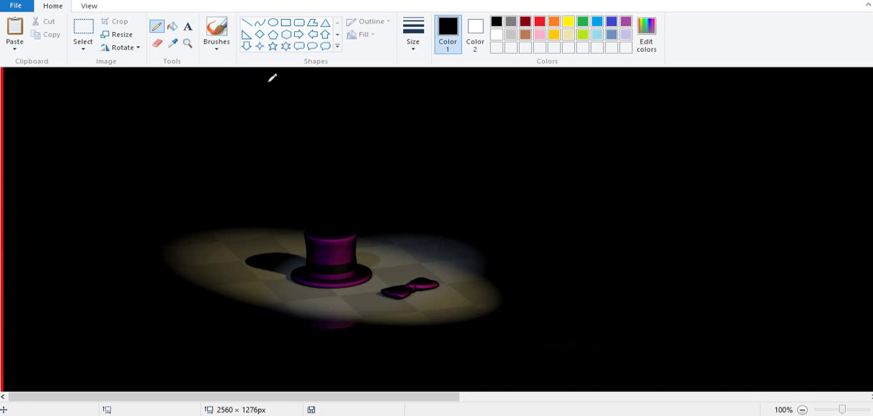
{"action": "mouse_move", "coordinate": [293, 104]}
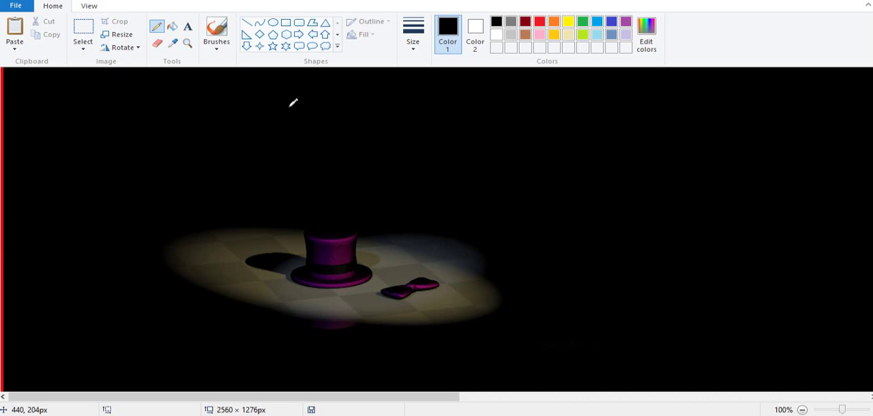
{"action": "mouse_move", "coordinate": [473, 147]}
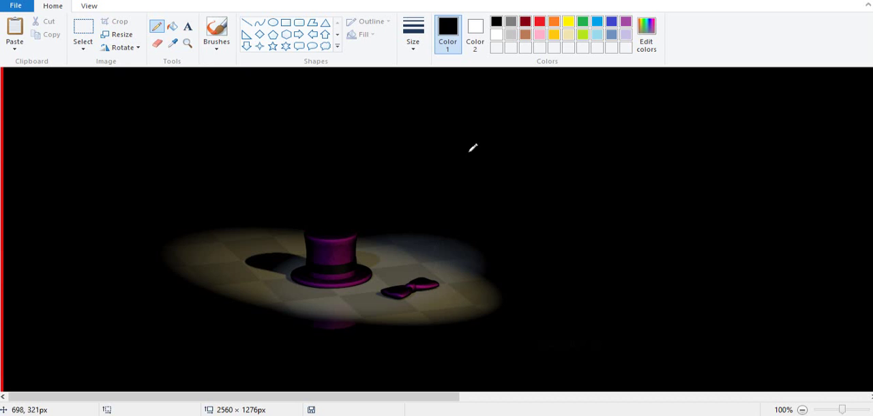
{"action": "mouse_move", "coordinate": [369, 5]}
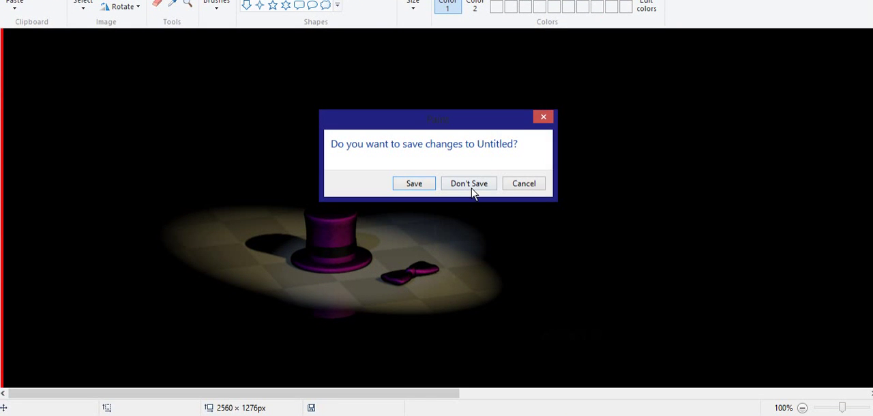
Step: Choose Don't Save so Paint closes without keeping the edits
{"action": "left_click", "coordinate": [469, 183]}
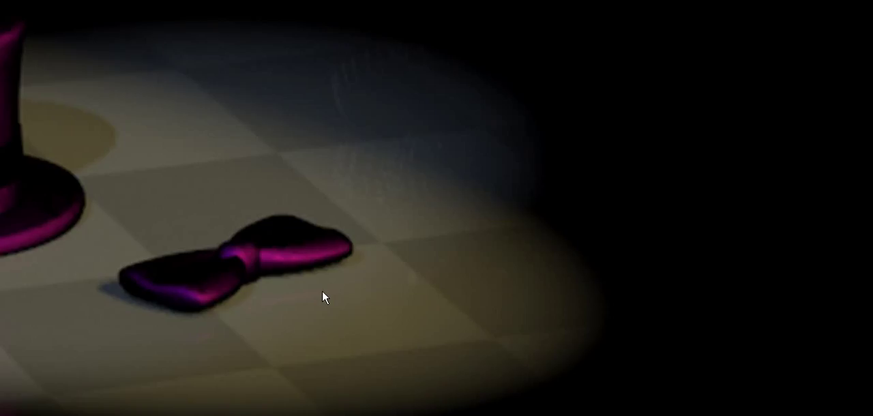
{"action": "mouse_move", "coordinate": [587, 229]}
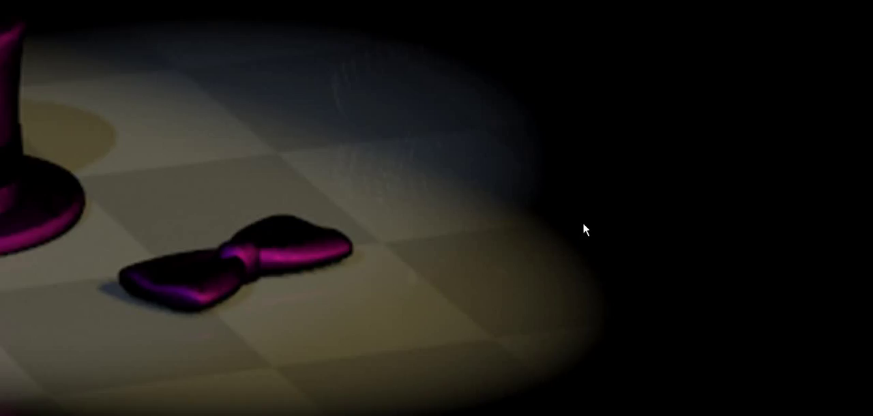